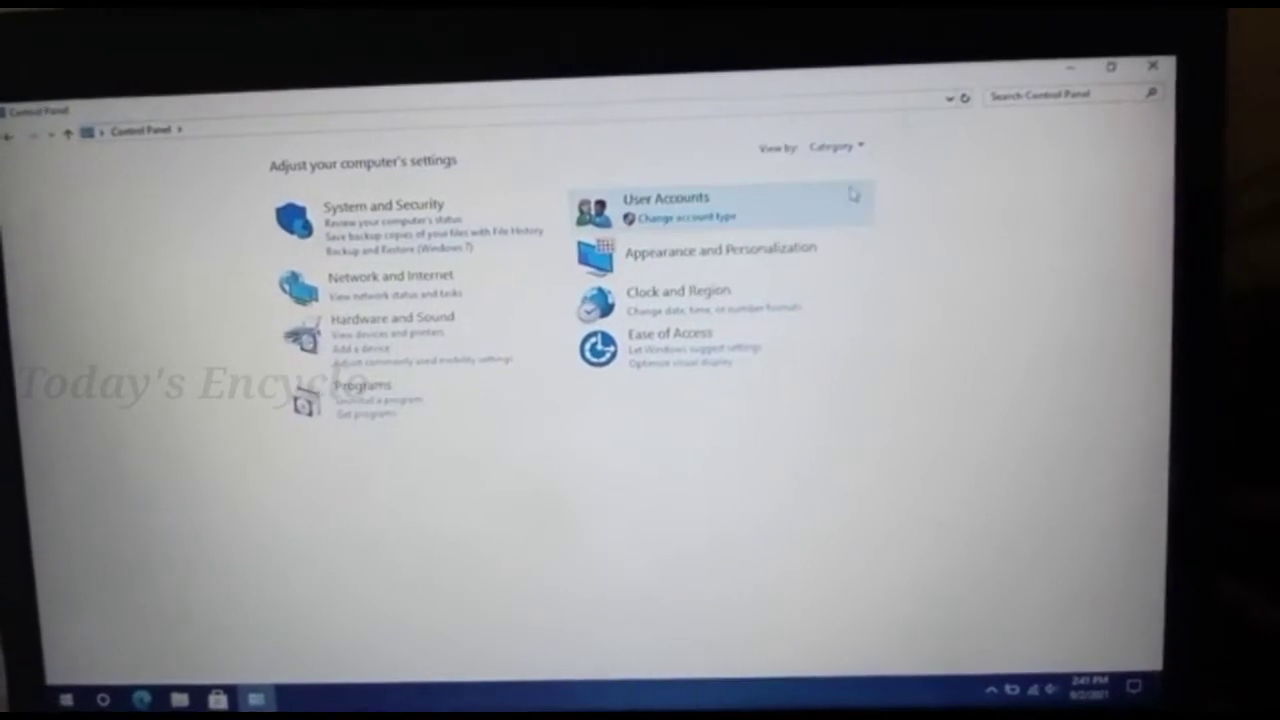
- View all Control Panel items as Large icons and go into Programs and Features
{"action": "left_click", "coordinate": [834, 146]}
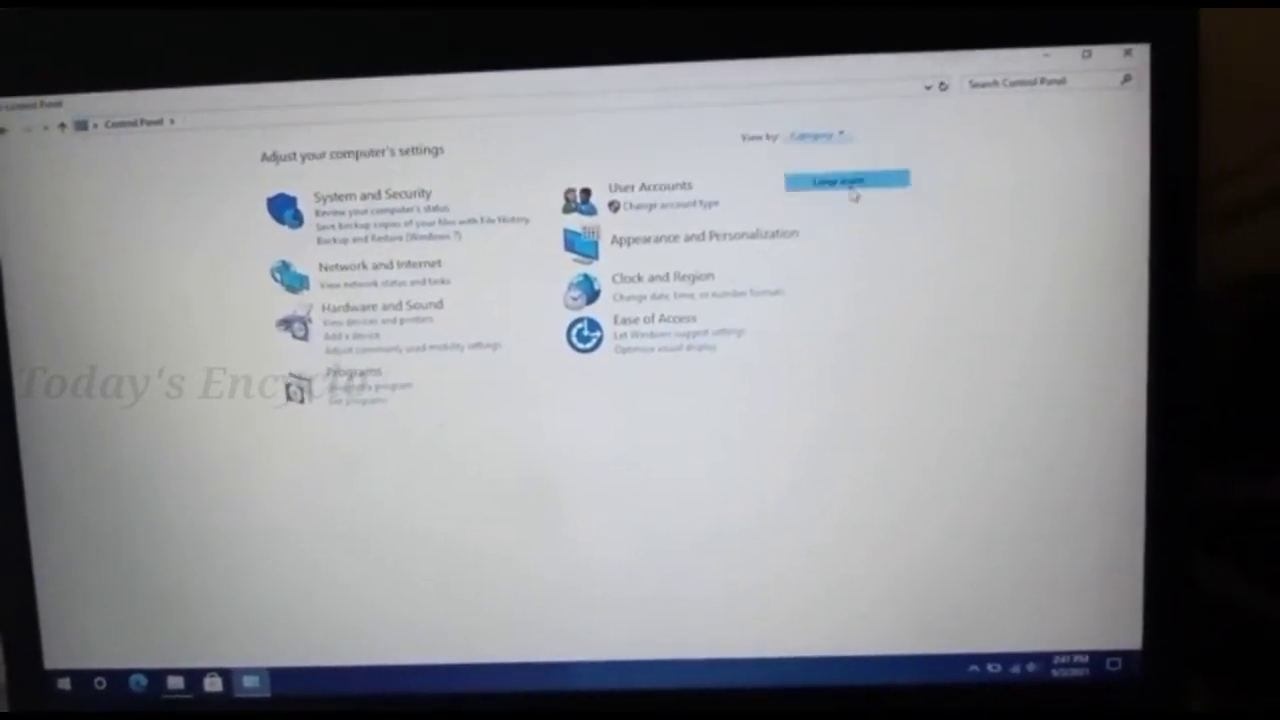
{"action": "left_click", "coordinate": [848, 180]}
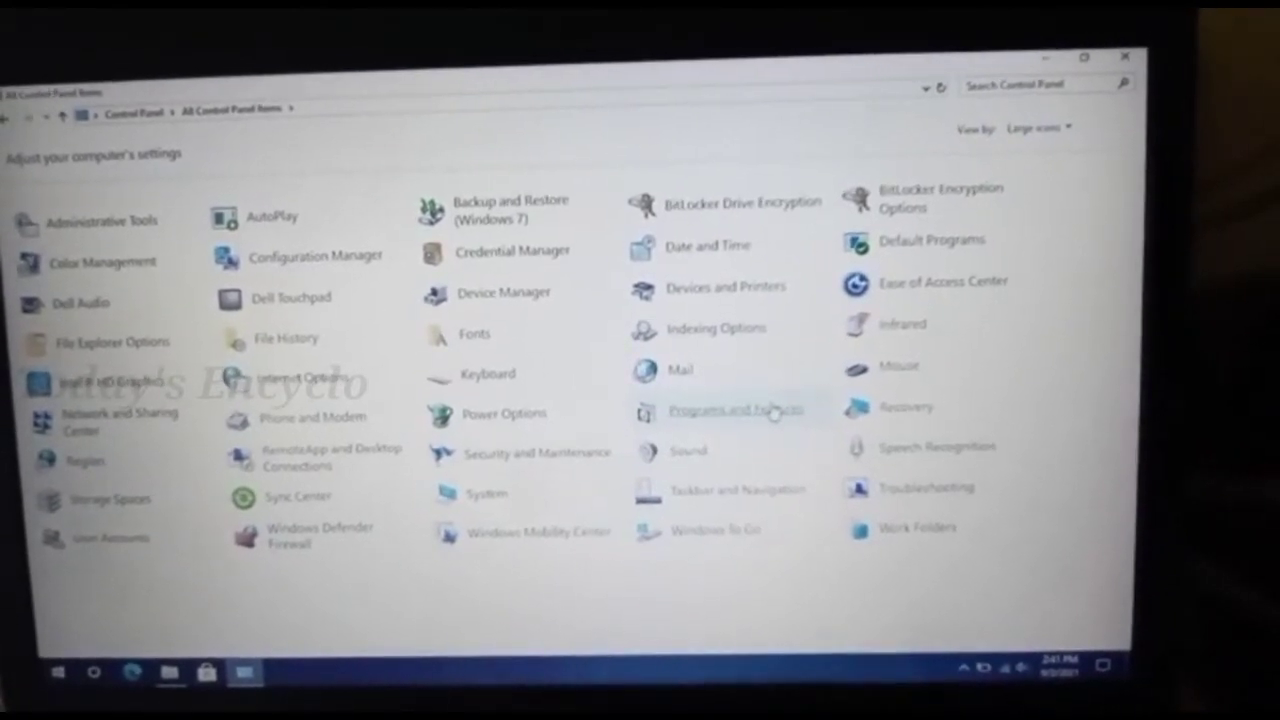
{"action": "left_click", "coordinate": [736, 408]}
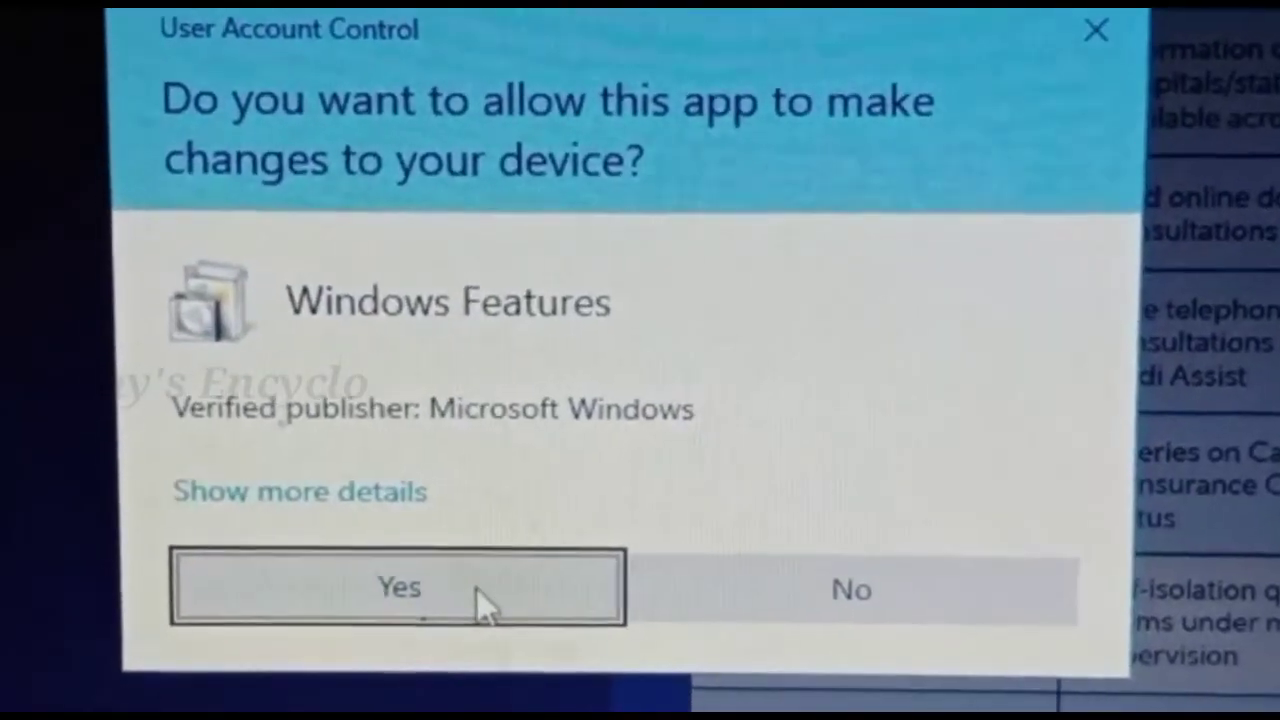
- Answer Yes to the User Account Control prompt for Windows Features
{"action": "left_click", "coordinate": [398, 588]}
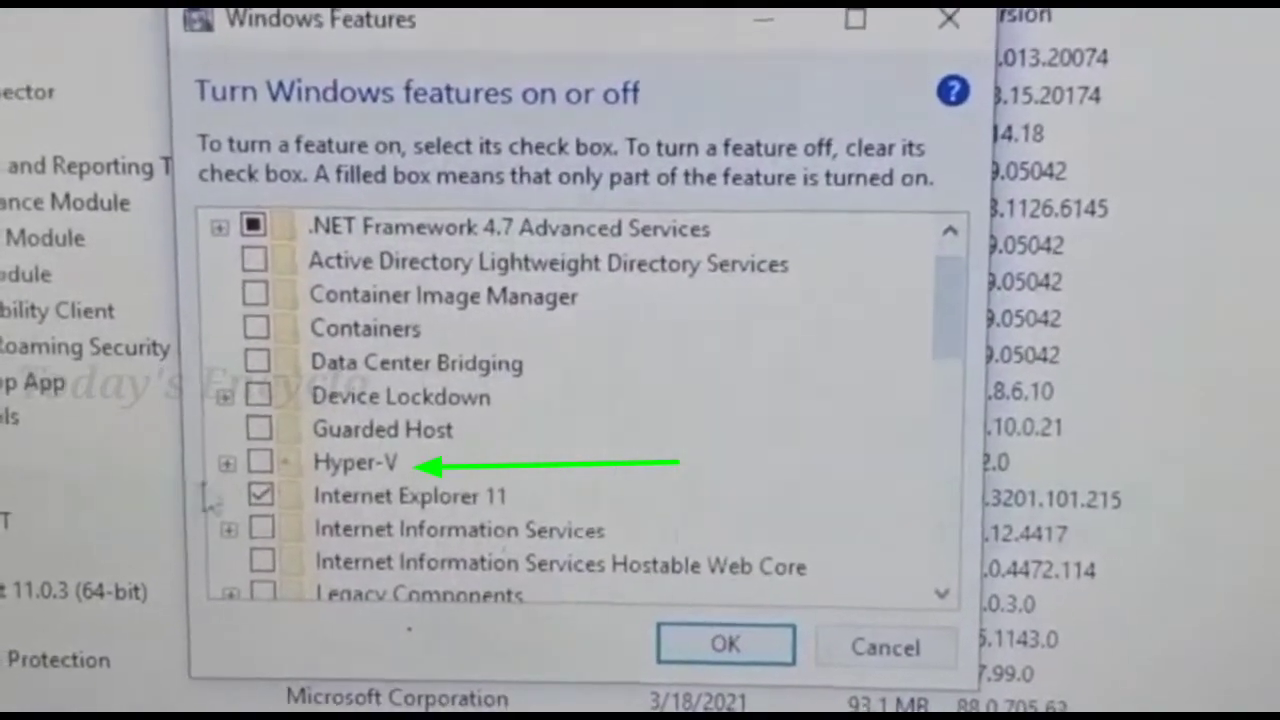
- Enable Hyper-V with Management Tools and Platform sub-features checked, and confirm with OK
{"action": "left_click", "coordinate": [228, 464]}
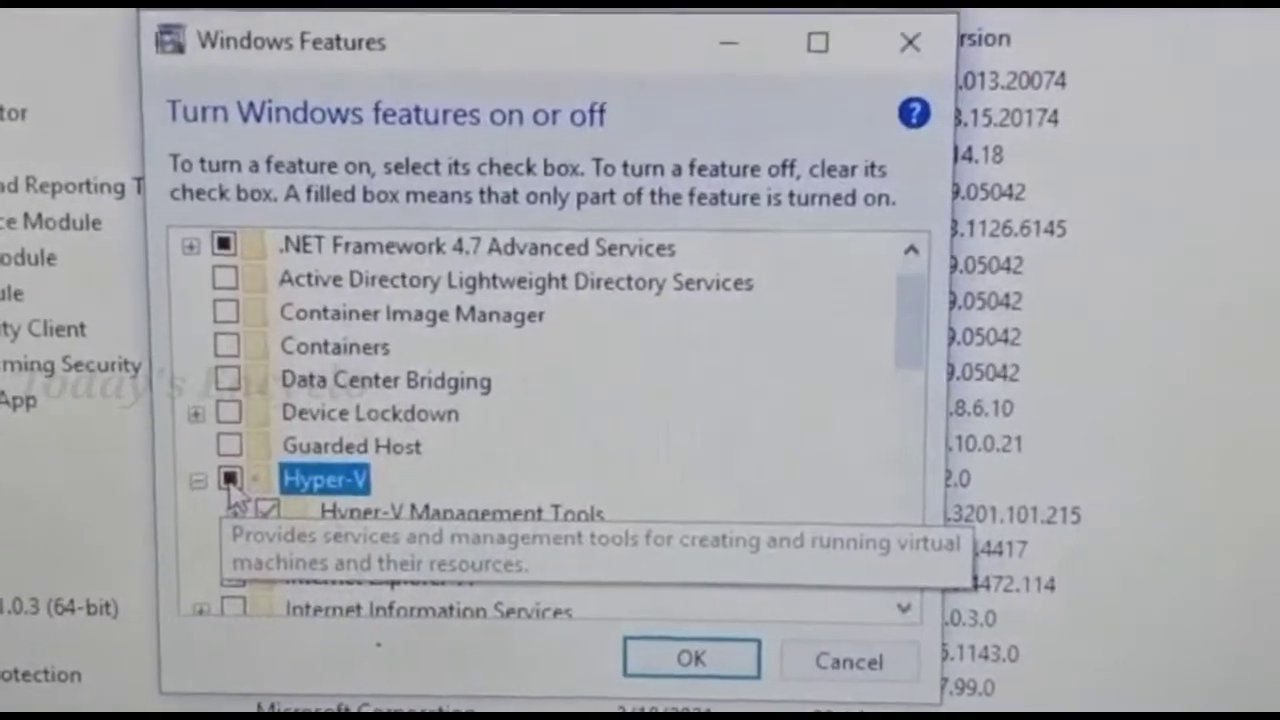
{"action": "left_click", "coordinate": [208, 474]}
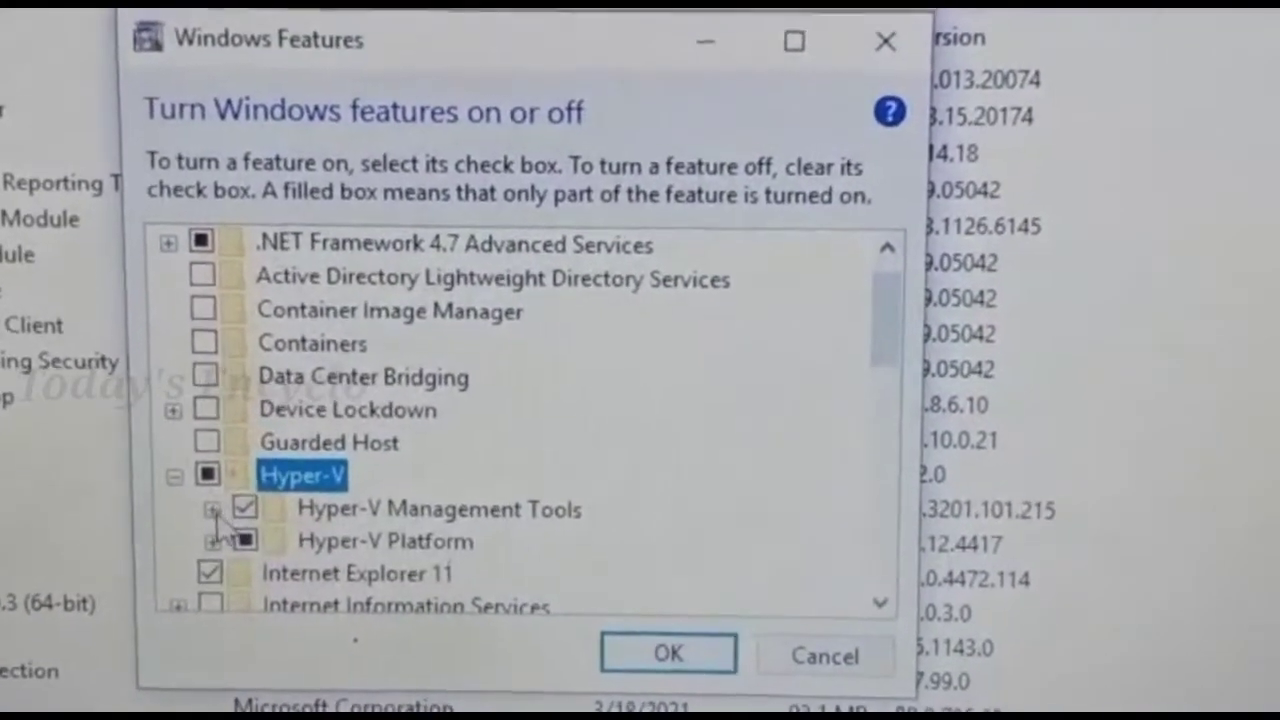
{"action": "left_click", "coordinate": [212, 540]}
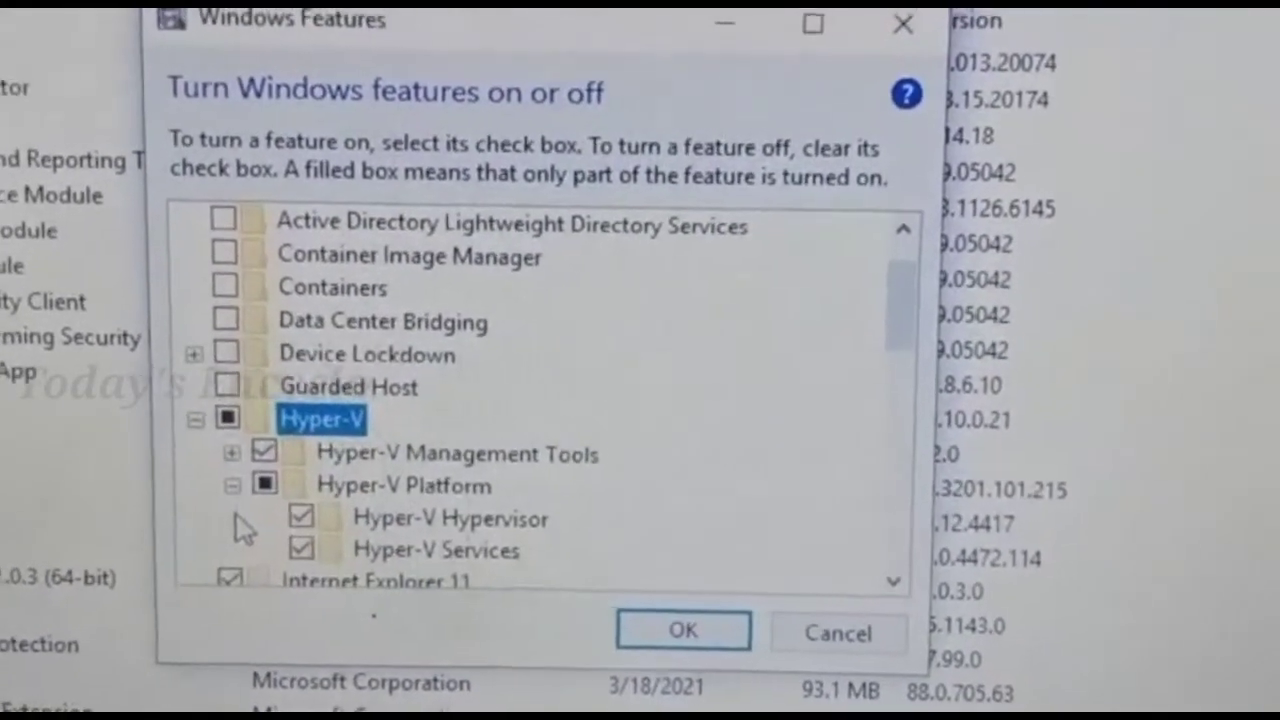
{"action": "left_click", "coordinate": [230, 452]}
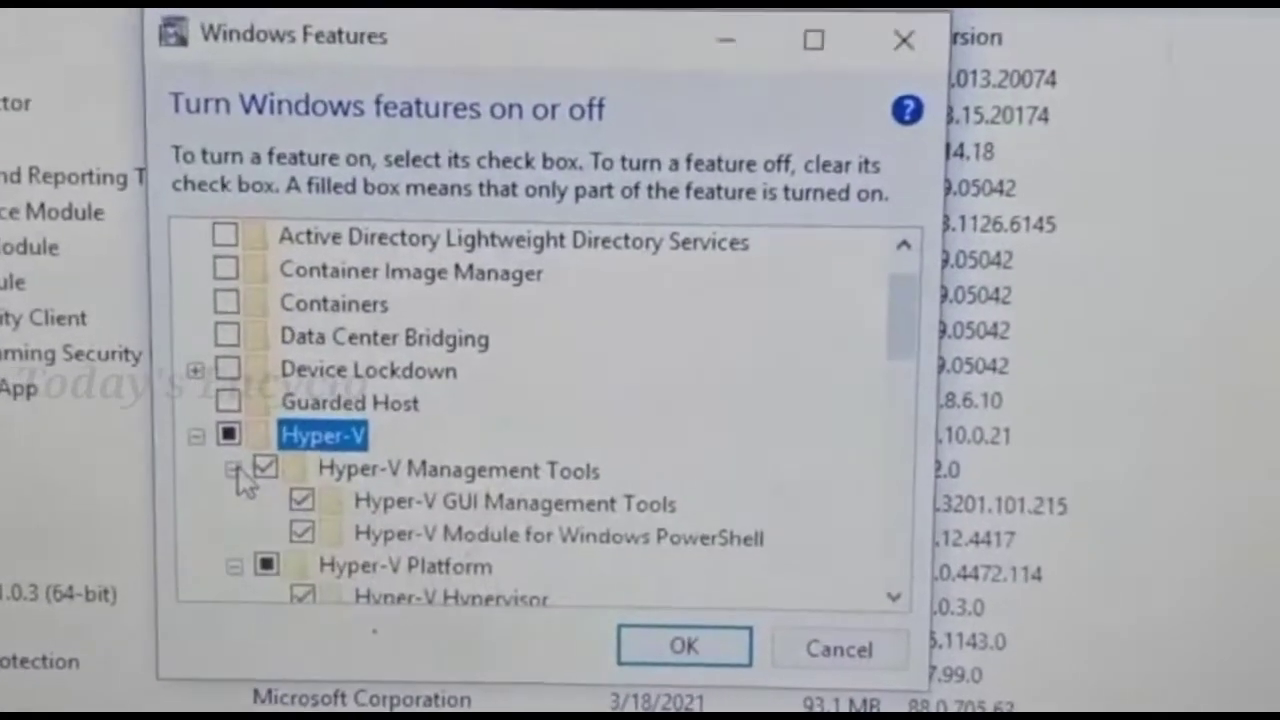
{"action": "mouse_move", "coordinate": [480, 530]}
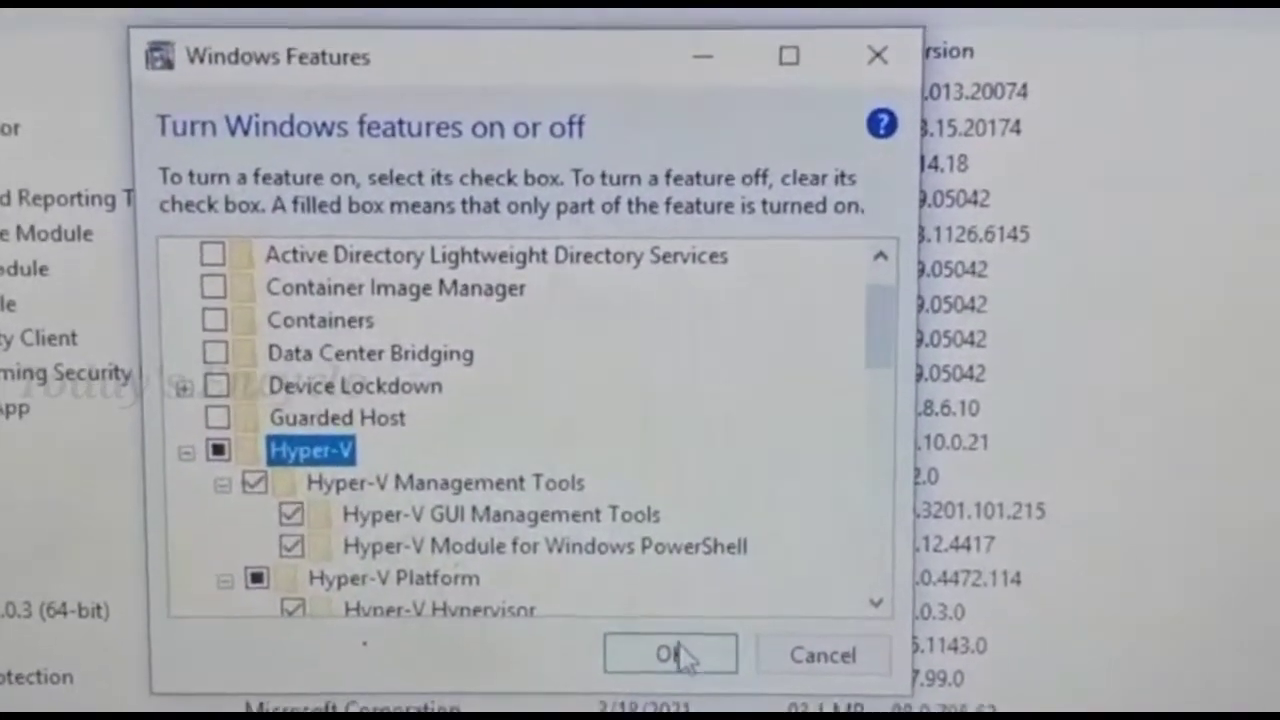
{"action": "left_click", "coordinate": [668, 654]}
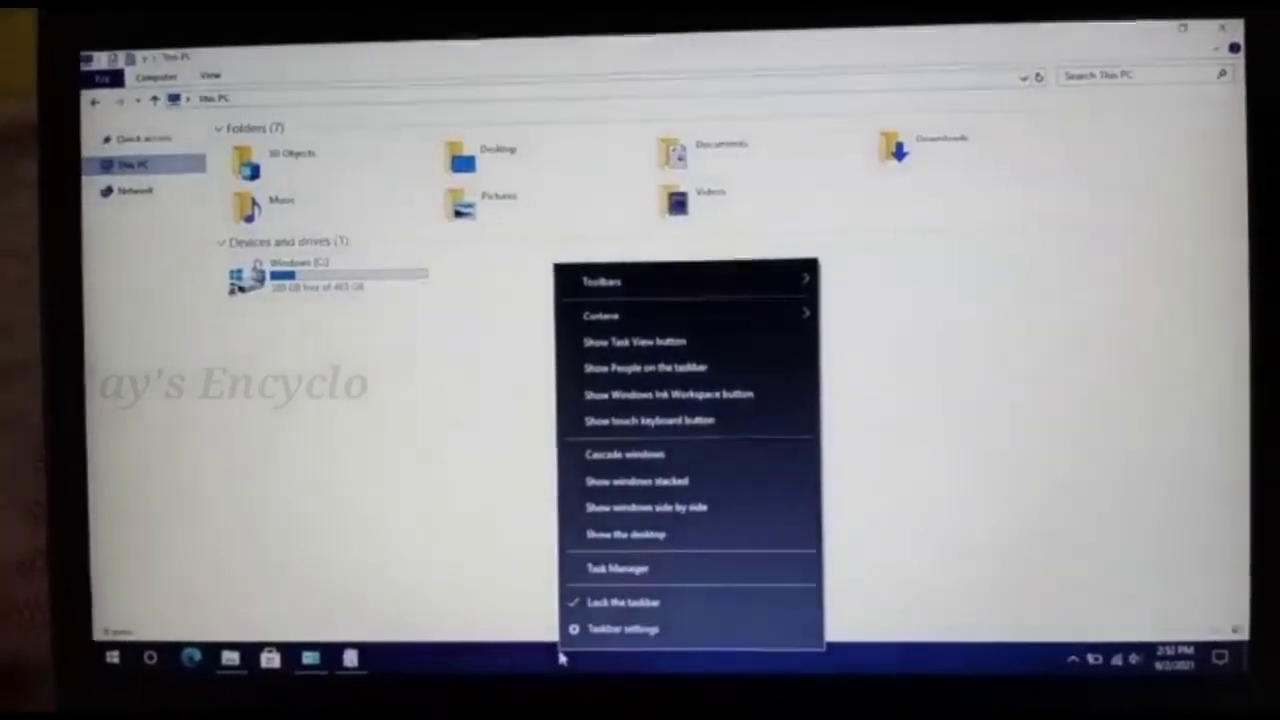
- Launch Task Manager from the taskbar and view the Performance tab for virtualization status
{"action": "left_click", "coordinate": [616, 568]}
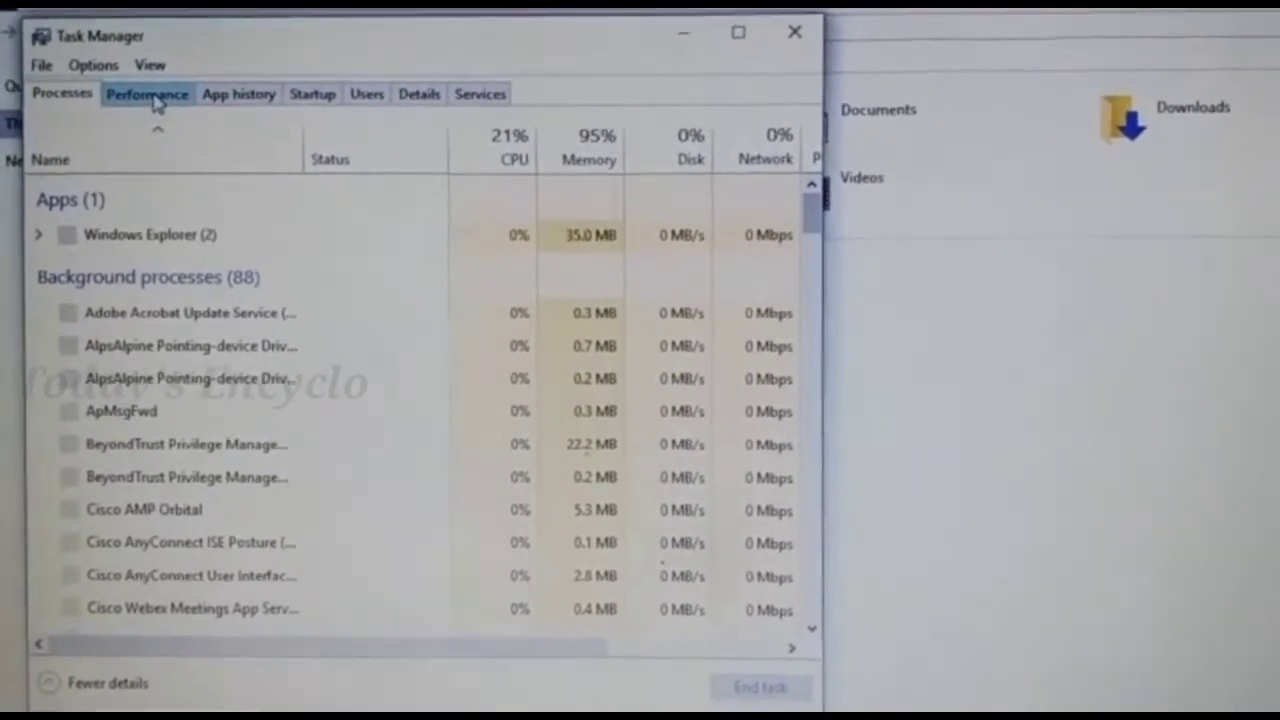
{"action": "left_click", "coordinate": [148, 94]}
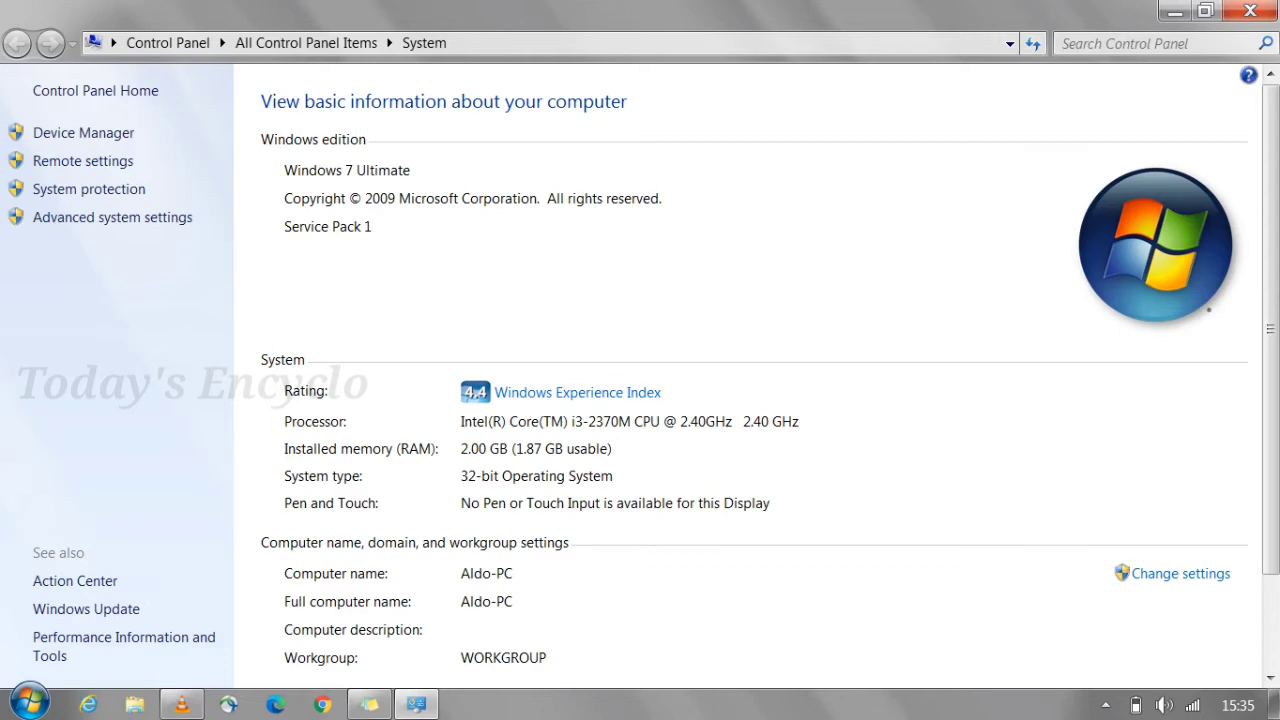
- Search 'windows features' from Start and open Turn Windows features on or off
{"action": "left_click", "coordinate": [20, 704]}
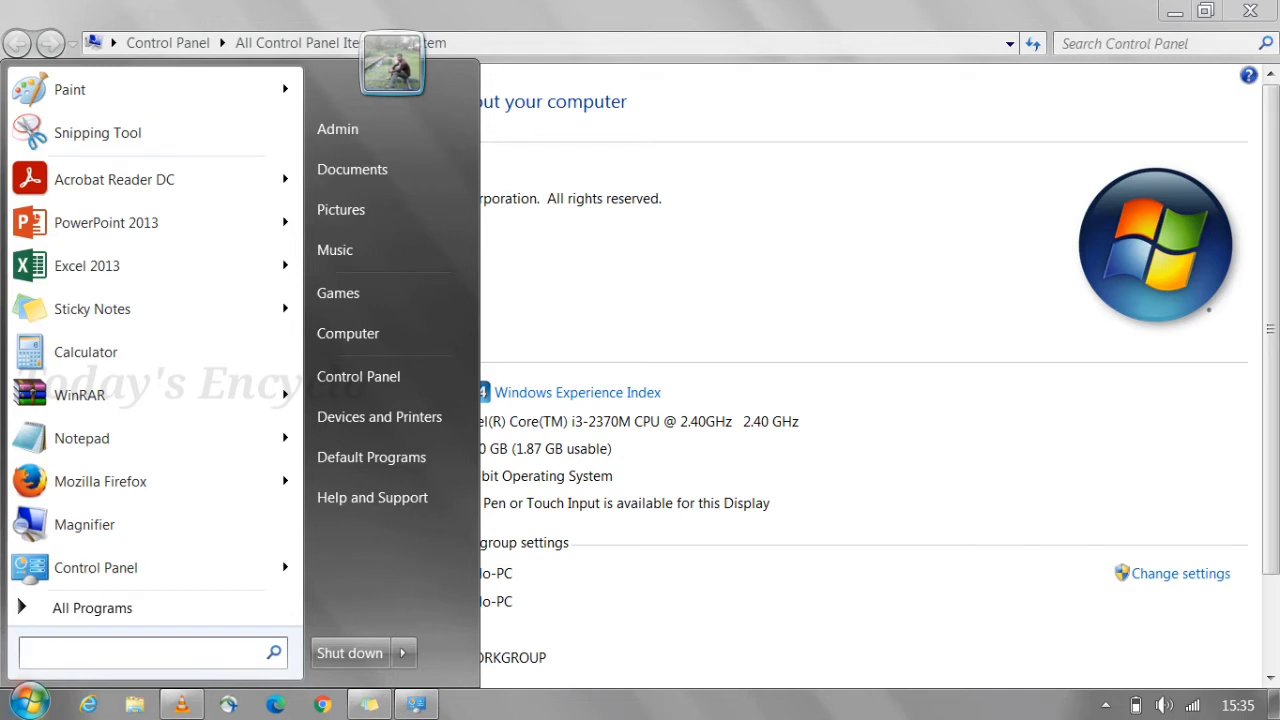
{"action": "type", "text": "windows fea"}
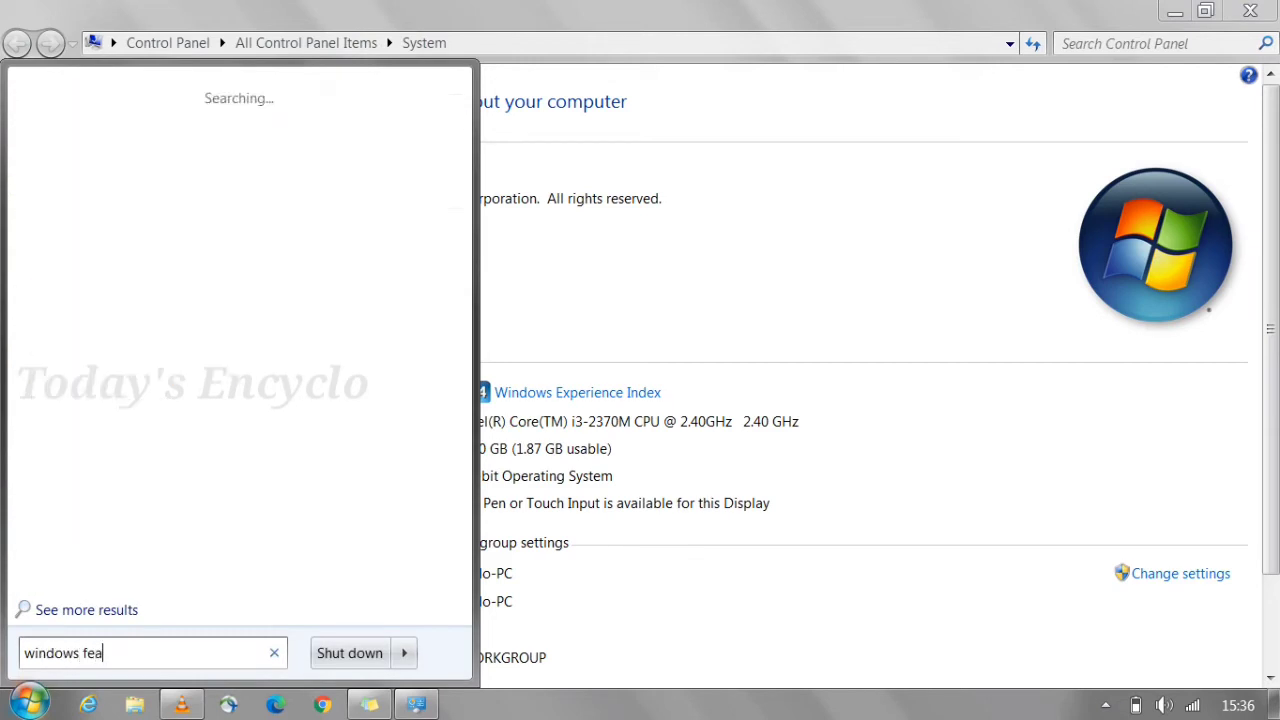
{"action": "type", "text": "tures"}
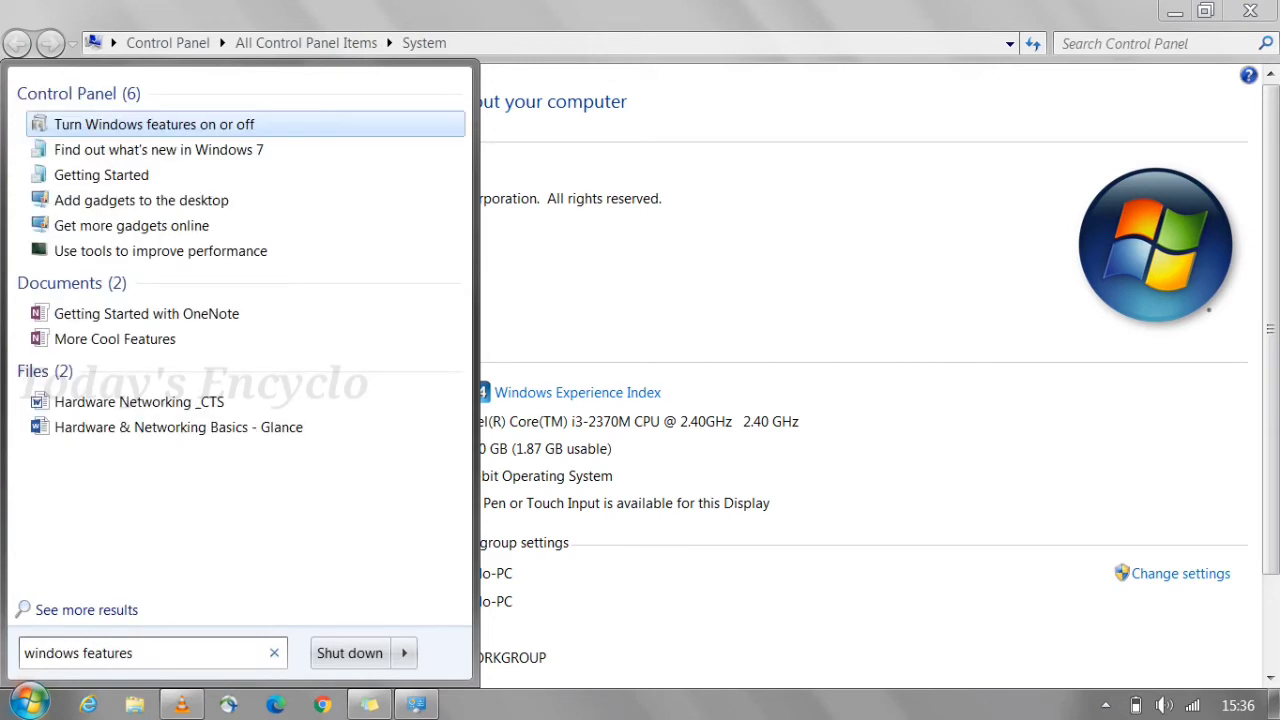
{"action": "mouse_move", "coordinate": [154, 124]}
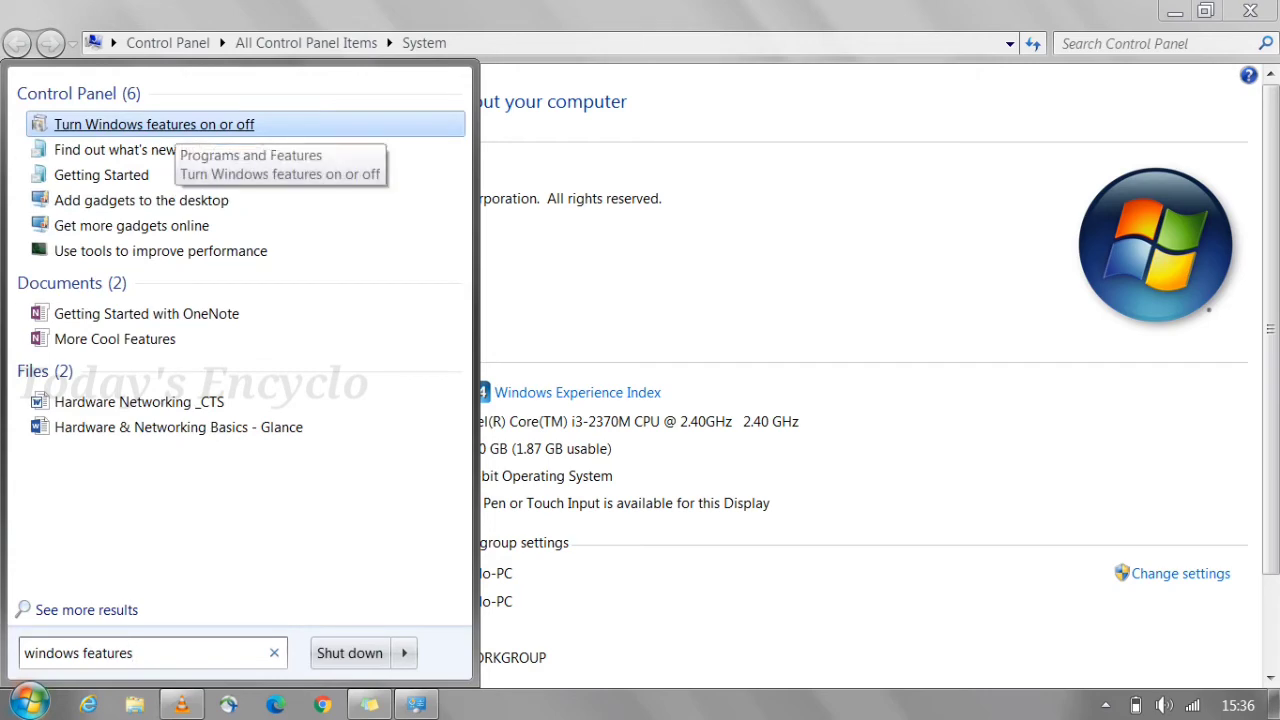
{"action": "left_click", "coordinate": [154, 124]}
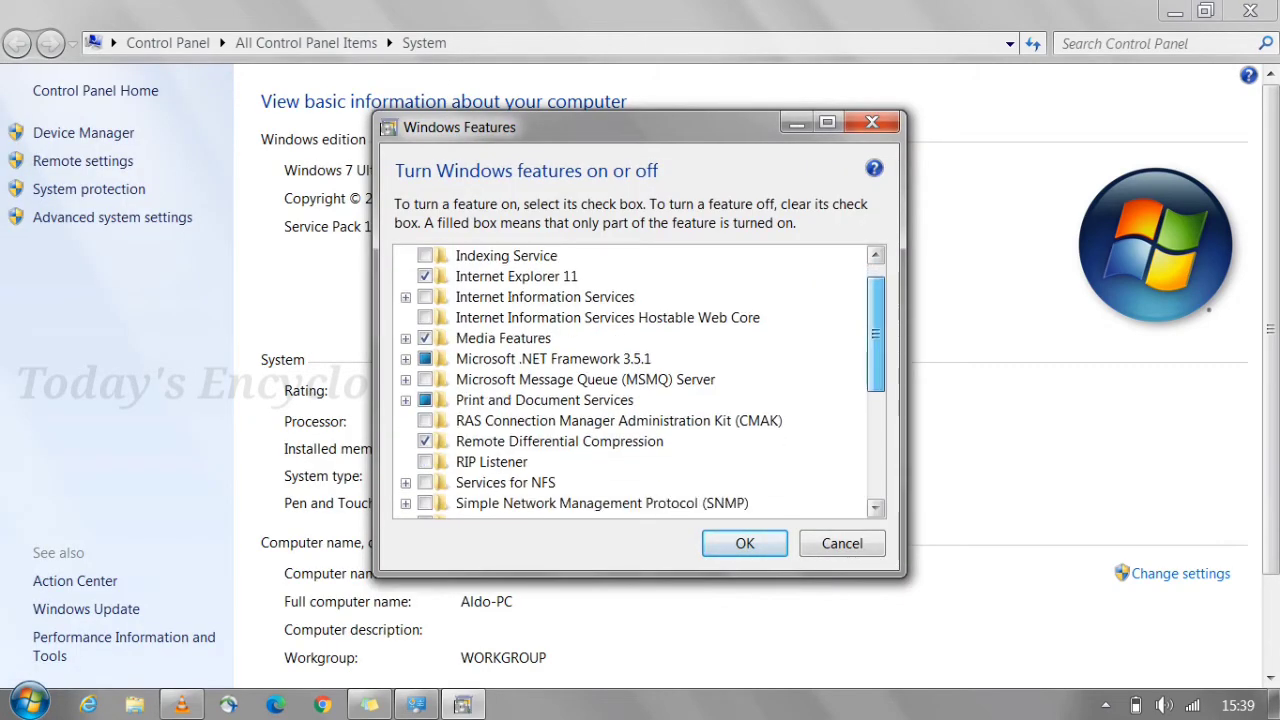
{"action": "scroll", "scroll_direction": "down", "scroll_amount": 3}
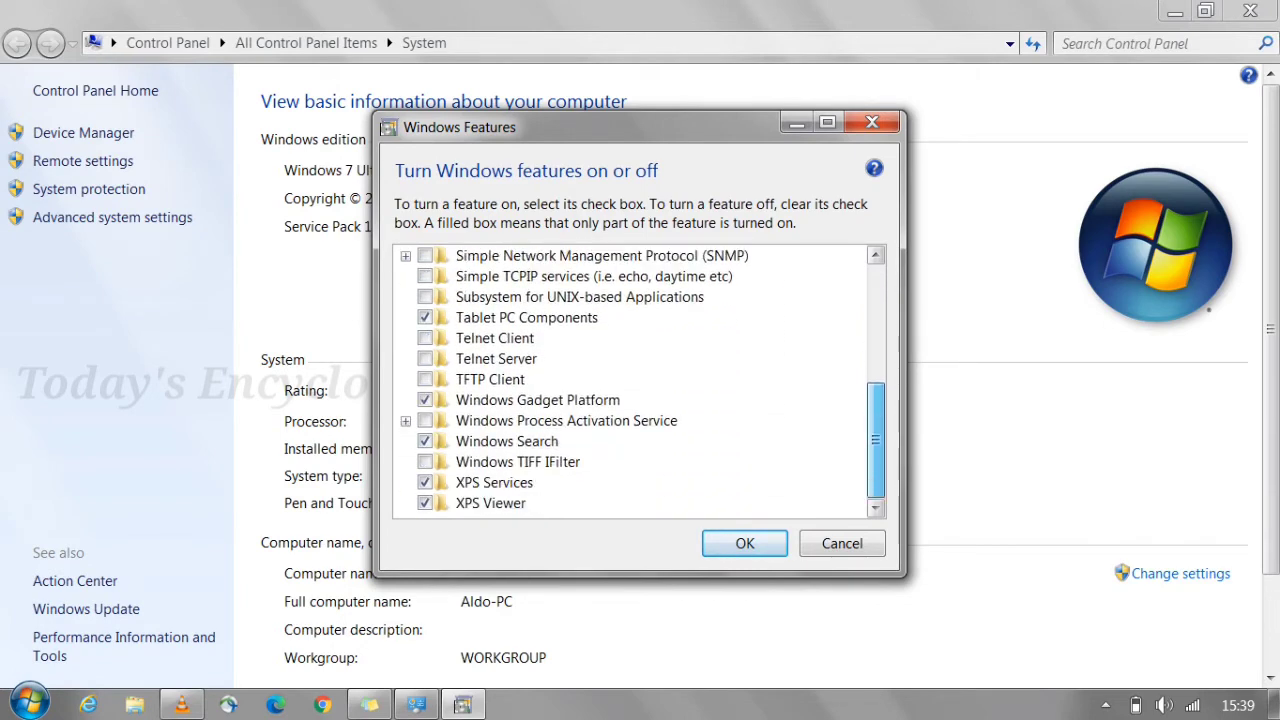
{"action": "scroll", "scroll_direction": "up", "scroll_amount": 3}
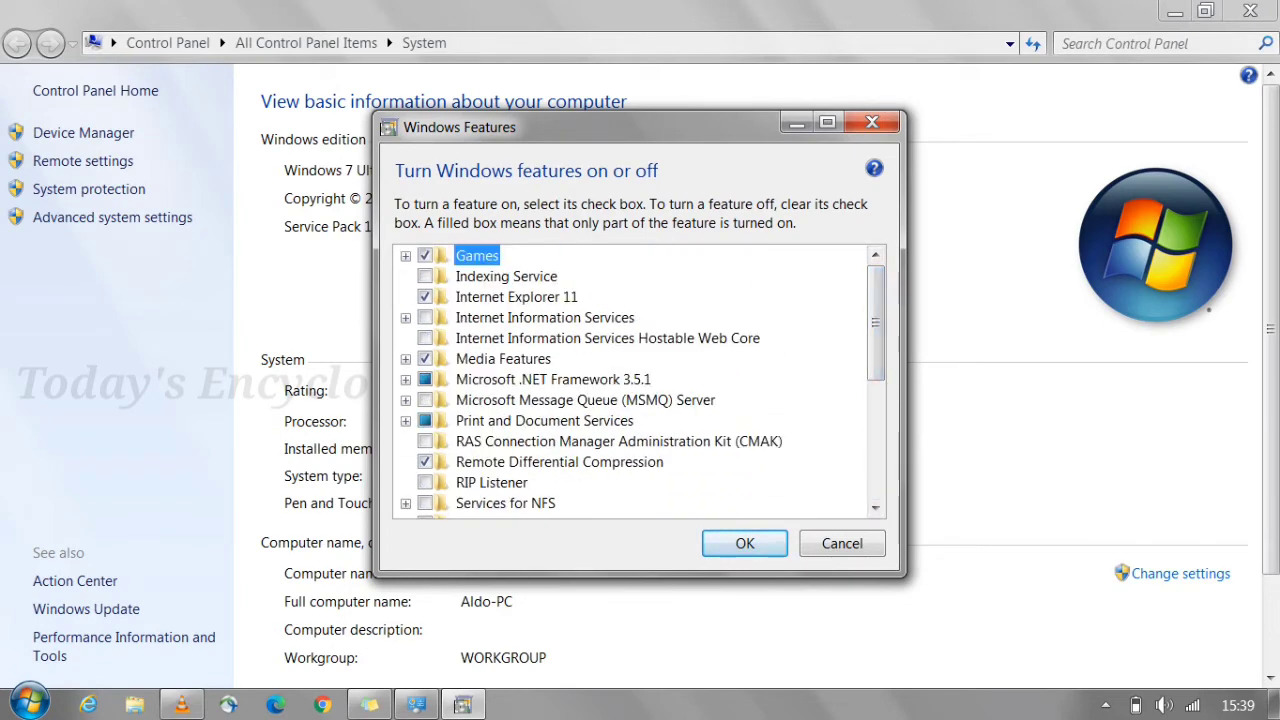